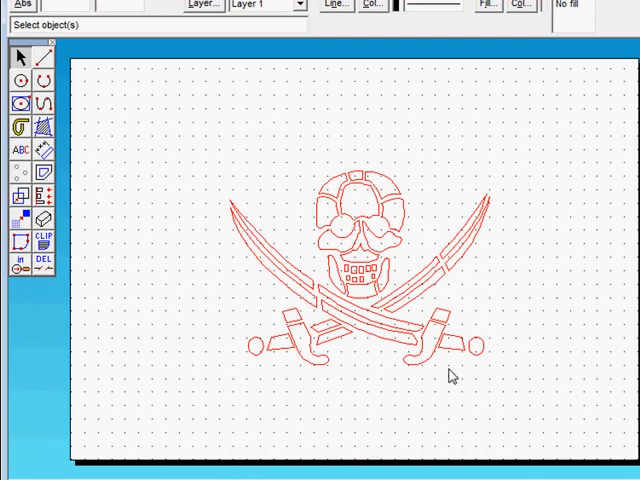
{"action": "mouse_move", "coordinate": [336, 192]}
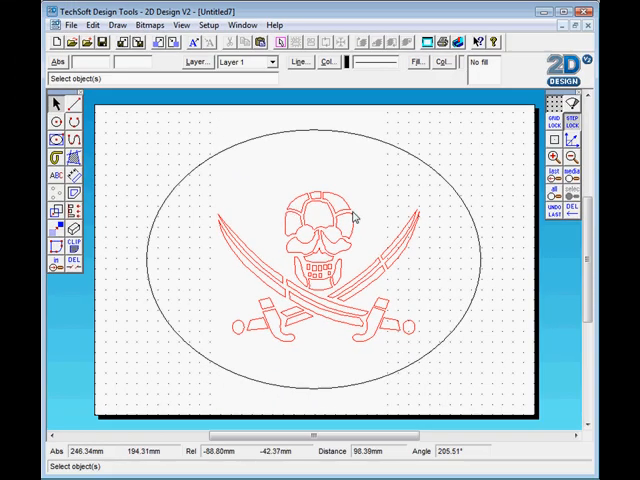
{"action": "mouse_move", "coordinate": [360, 232]}
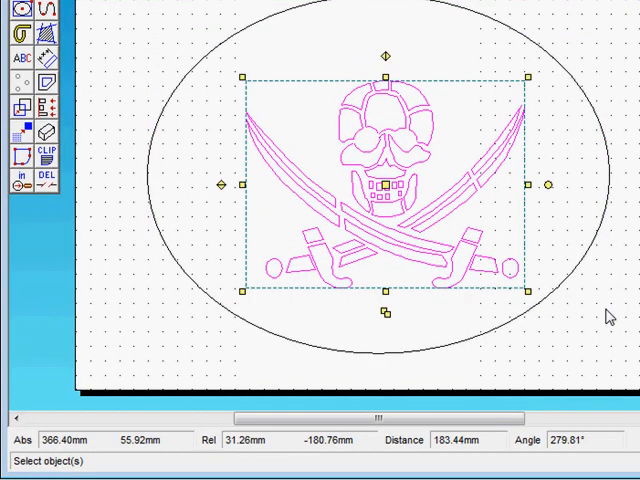
Step: Generate up to 15 outside contour tool paths, 2 mm apart, around the skull design
{"action": "left_click", "coordinate": [44, 212]}
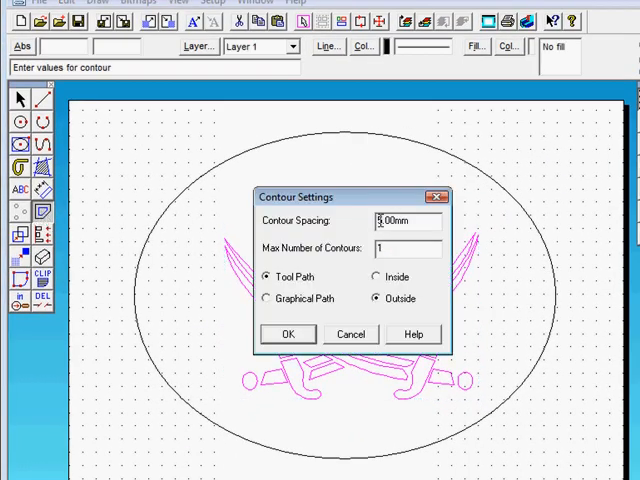
{"action": "type", "text": "2"}
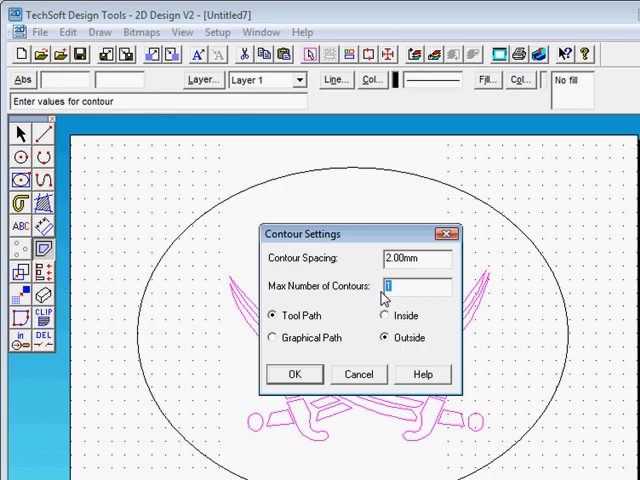
{"action": "type", "text": "15"}
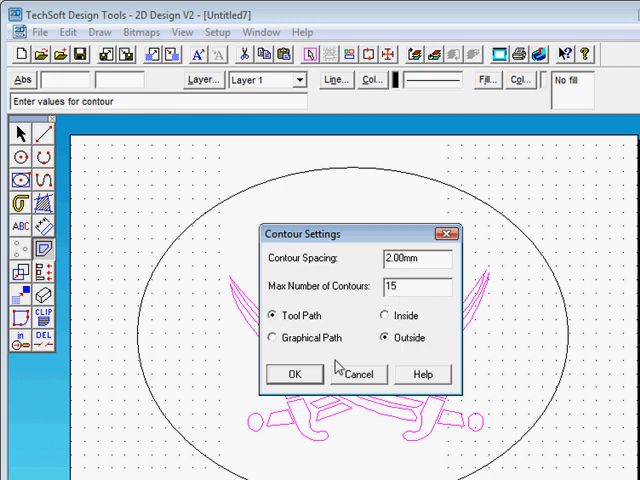
{"action": "left_click", "coordinate": [294, 372]}
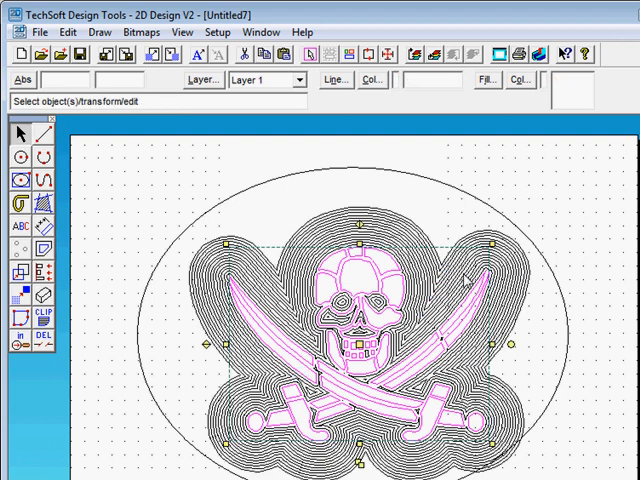
{"action": "mouse_move", "coordinate": [344, 176]}
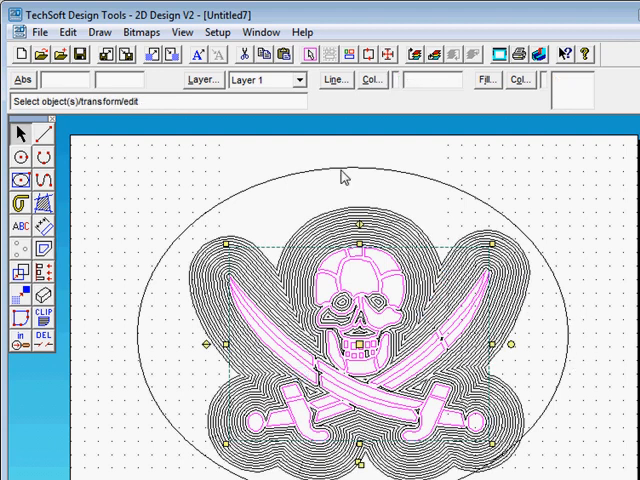
Step: Select the ellipse border as the next object to contour
{"action": "left_click", "coordinate": [344, 176]}
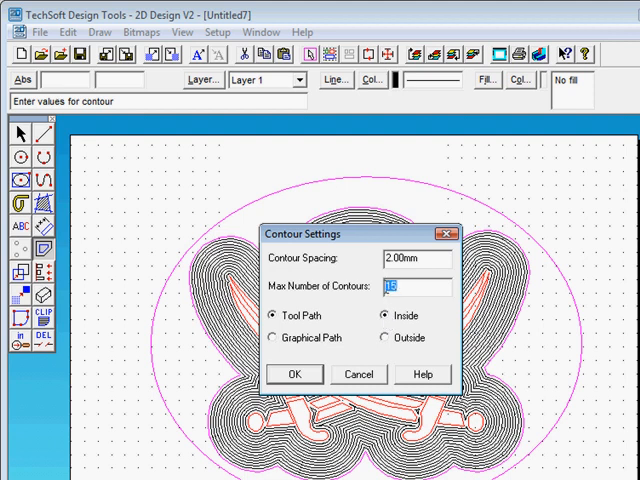
Step: Add 5 inside contour tool paths, 2 mm apart, along the ellipse border
{"action": "type", "text": "5"}
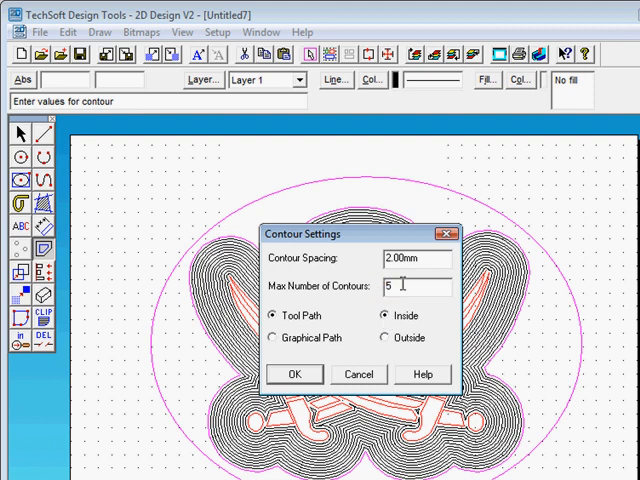
{"action": "left_click", "coordinate": [292, 372]}
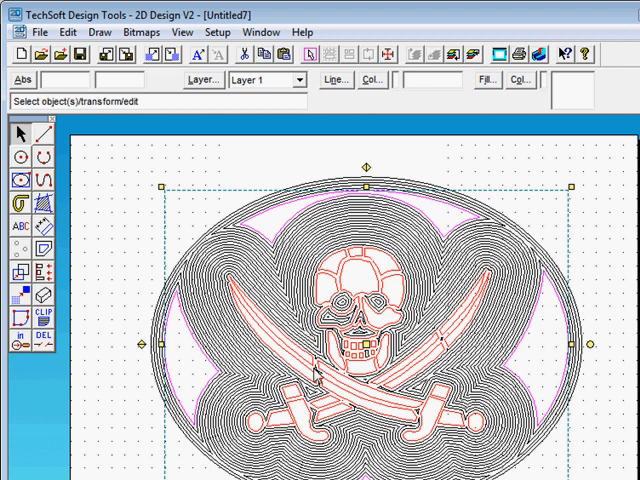
Step: Repeat the 5 inside contours at 2 mm to fill the remaining gap in the ellipse
{"action": "left_click", "coordinate": [44, 250]}
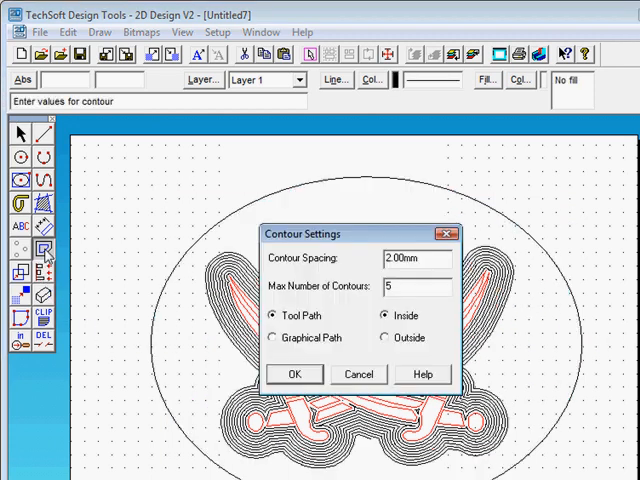
{"action": "left_click", "coordinate": [294, 372]}
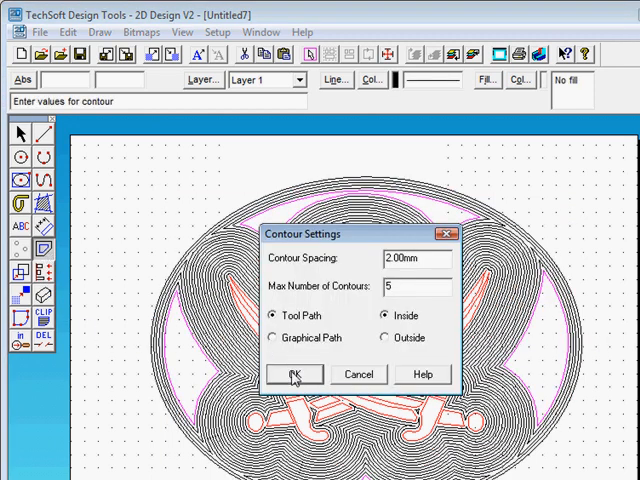
{"action": "left_click", "coordinate": [294, 374]}
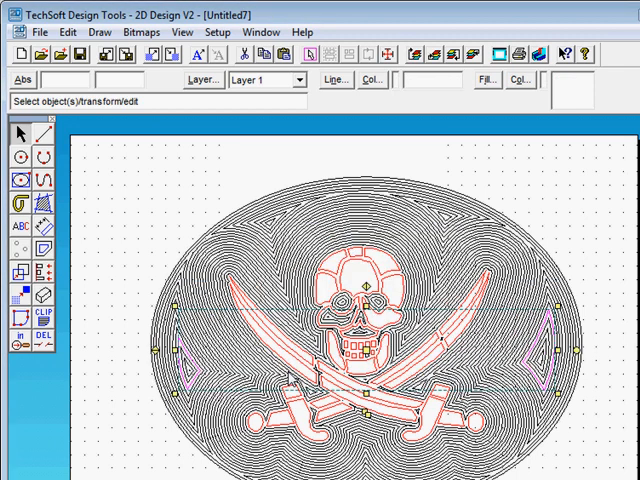
{"action": "mouse_move", "coordinate": [136, 294]}
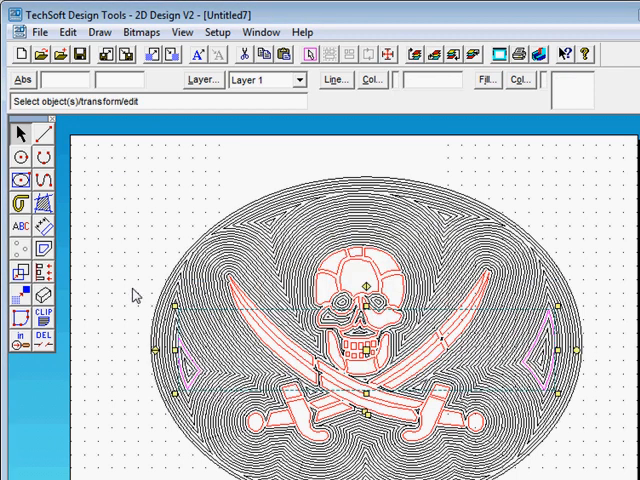
{"action": "mouse_move", "coordinate": [464, 306]}
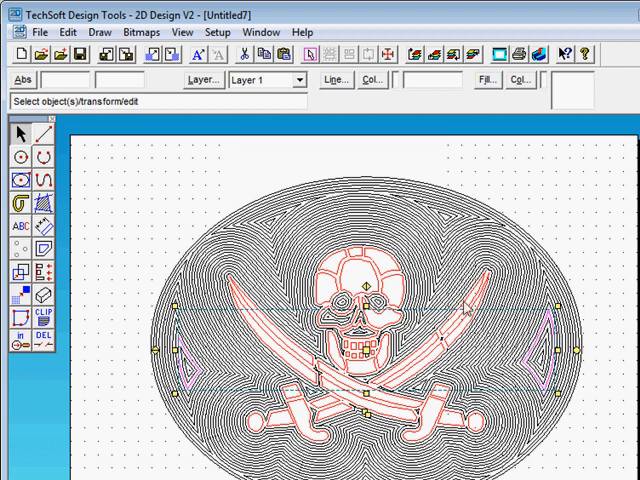